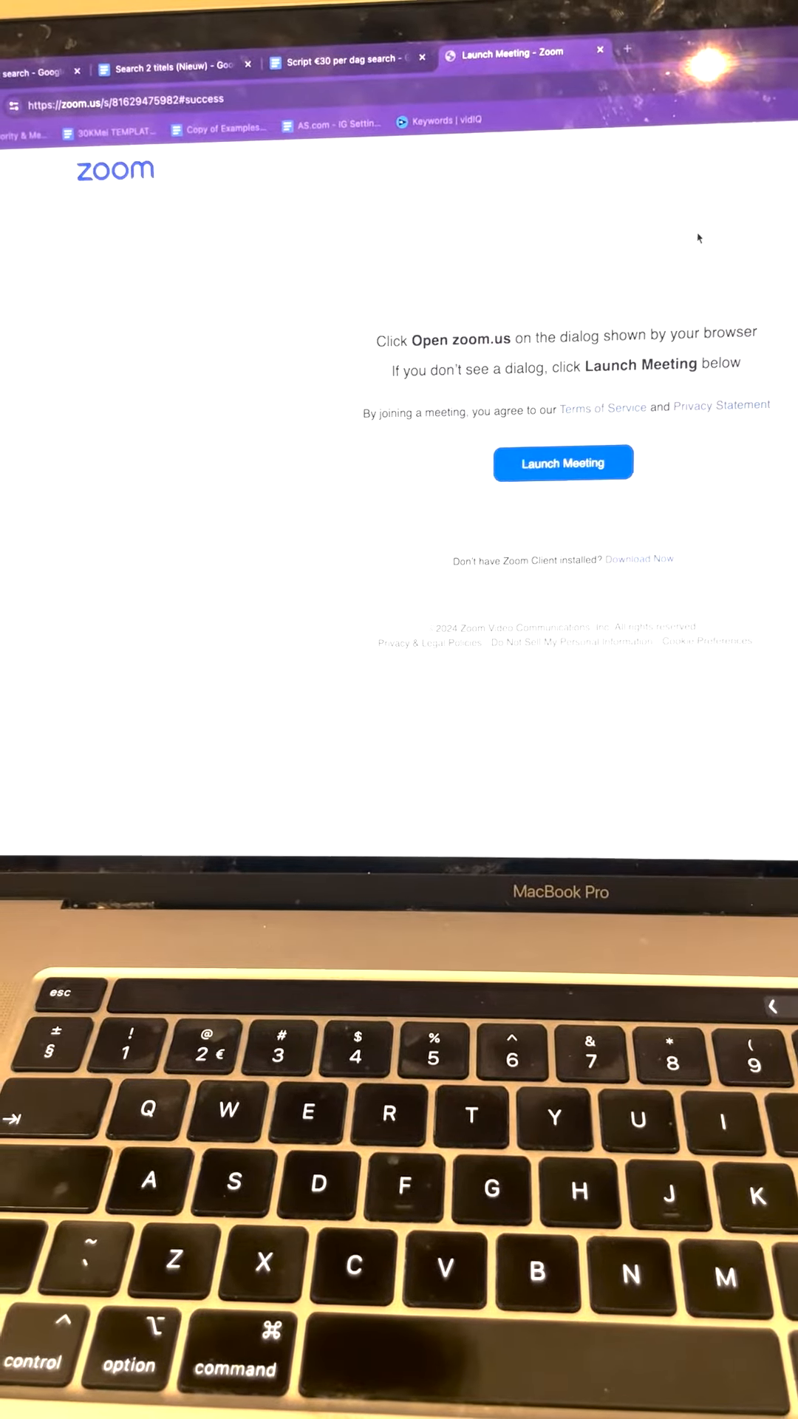
Launch the meeting from the zoom.us page and join with computer audio.
{"action": "left_click", "coordinate": [562, 463]}
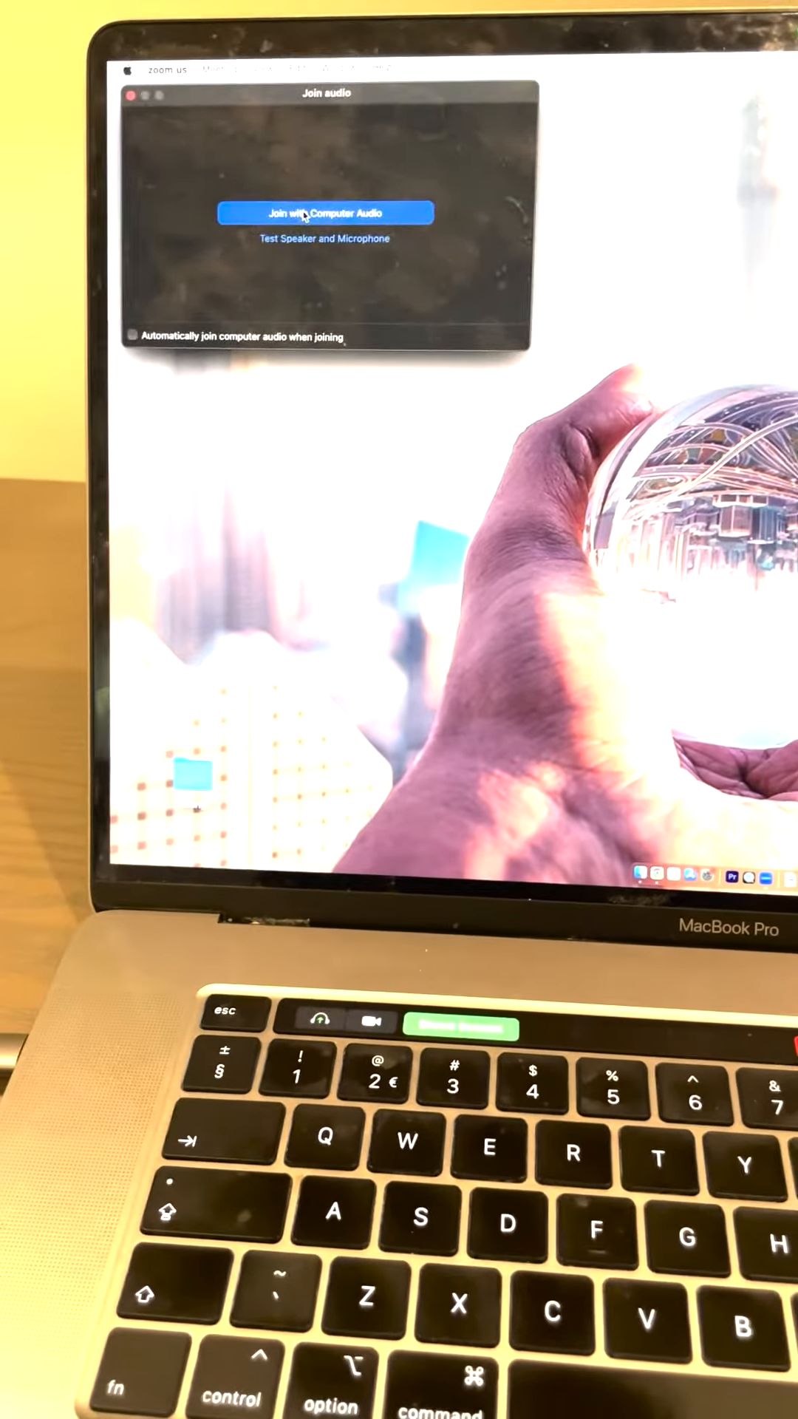
{"action": "left_click", "coordinate": [324, 213]}
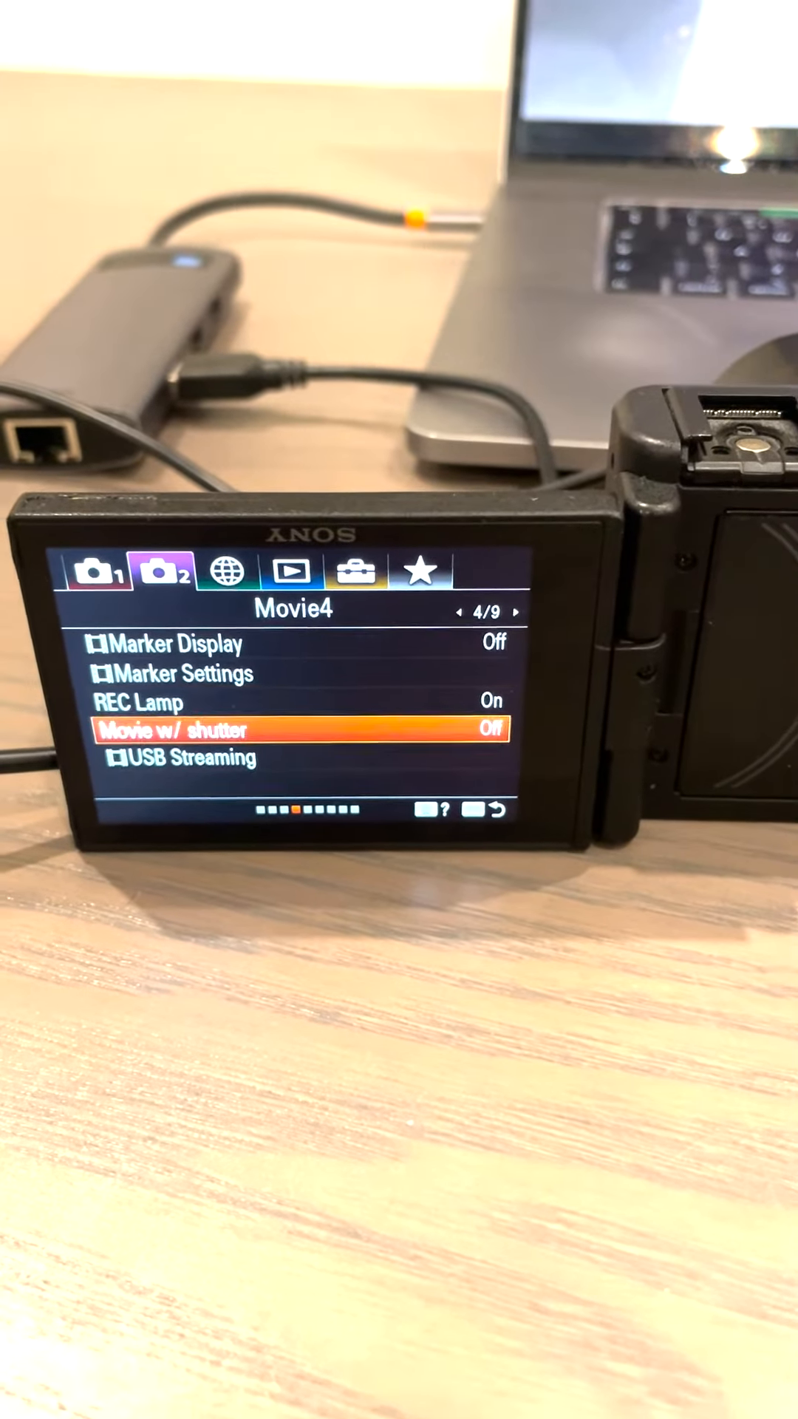
Move down the Movie4 page to the USB Streaming setting.
{"action": "key", "text": "down"}
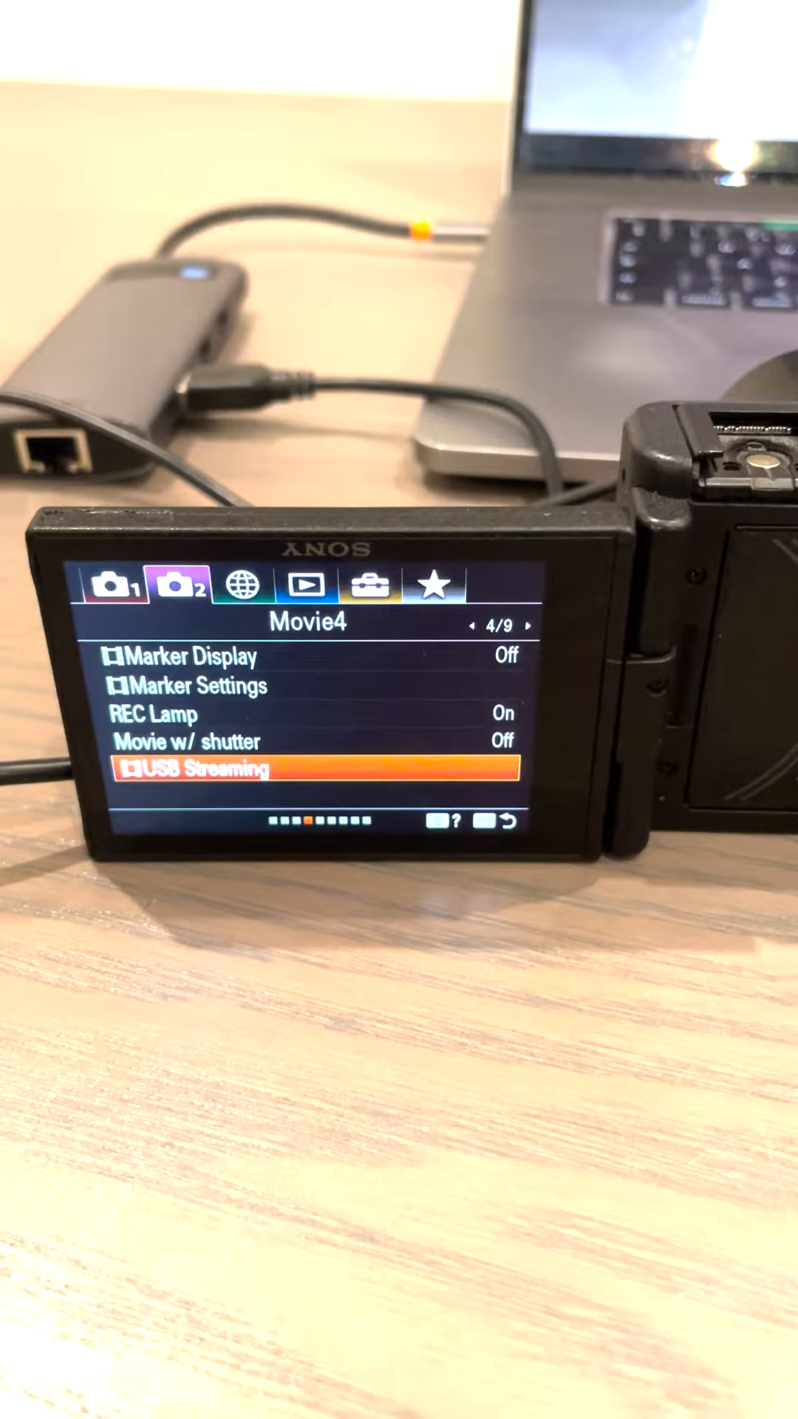